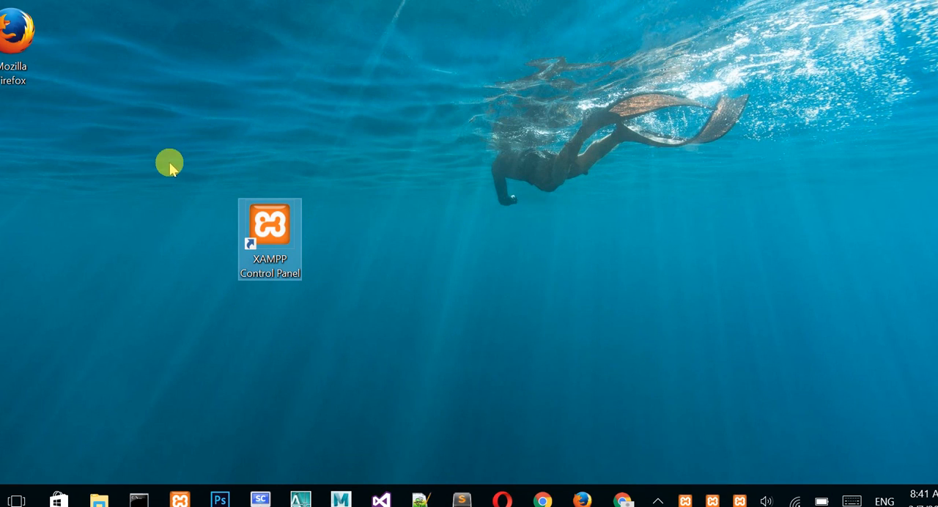
mouse_move(443, 284)
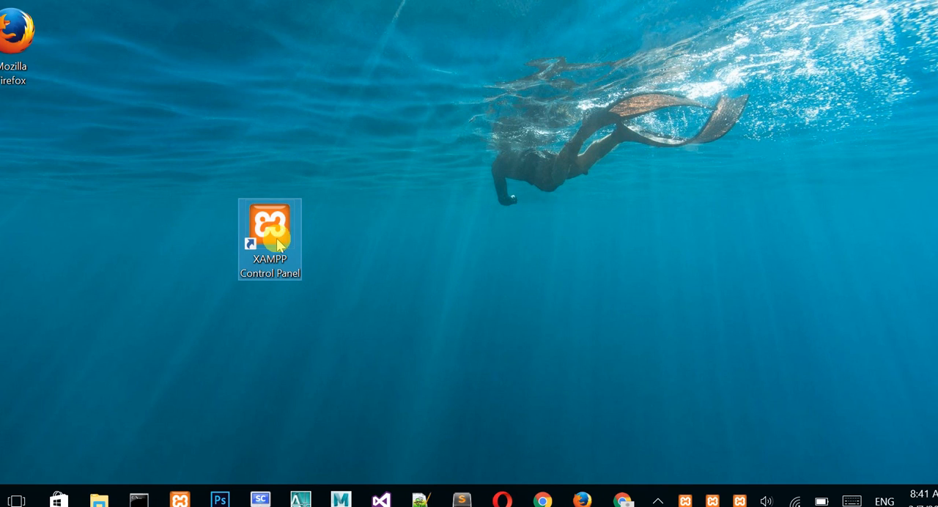
- Move the XAMPP Control Panel shortcut rightward toward the desktop centre
drag(270, 238, 399, 238)
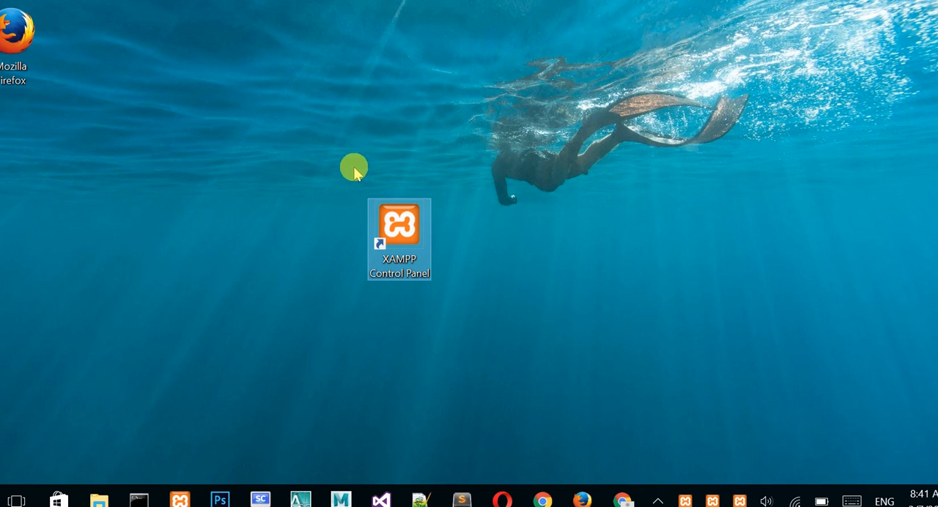
mouse_move(434, 252)
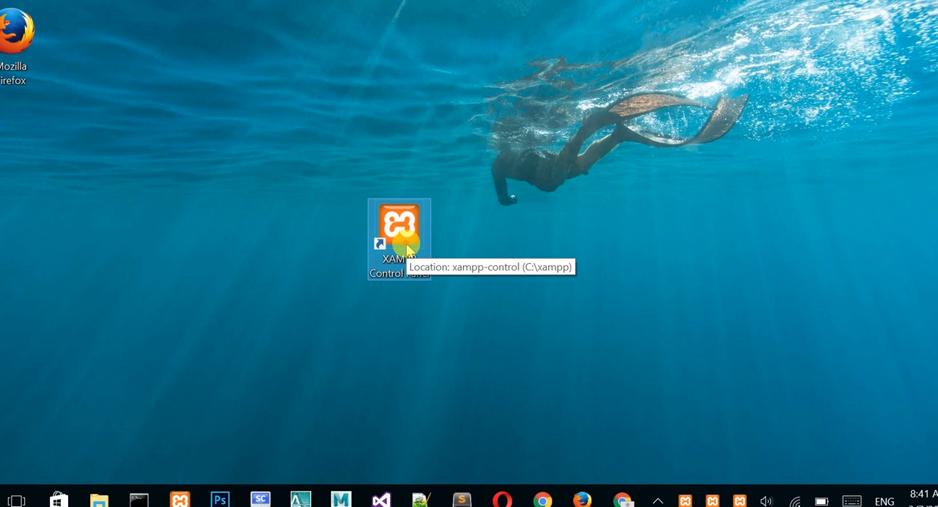
- Launch XAMPP Control Panel v3.2.2 from its desktop shortcut, showing the startup log
double_click(398, 227)
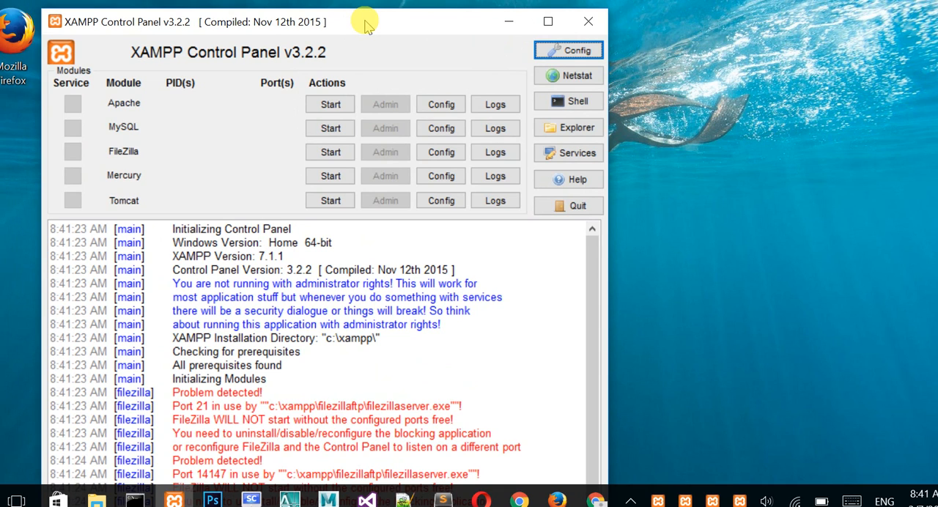
mouse_move(569, 76)
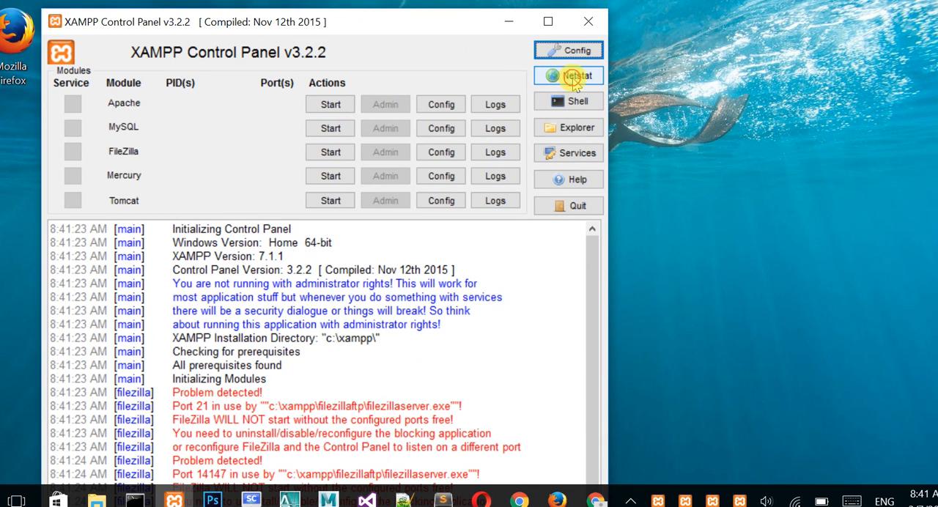
- Show the Netstat TCP listening sockets list and scroll through its entries
click(569, 77)
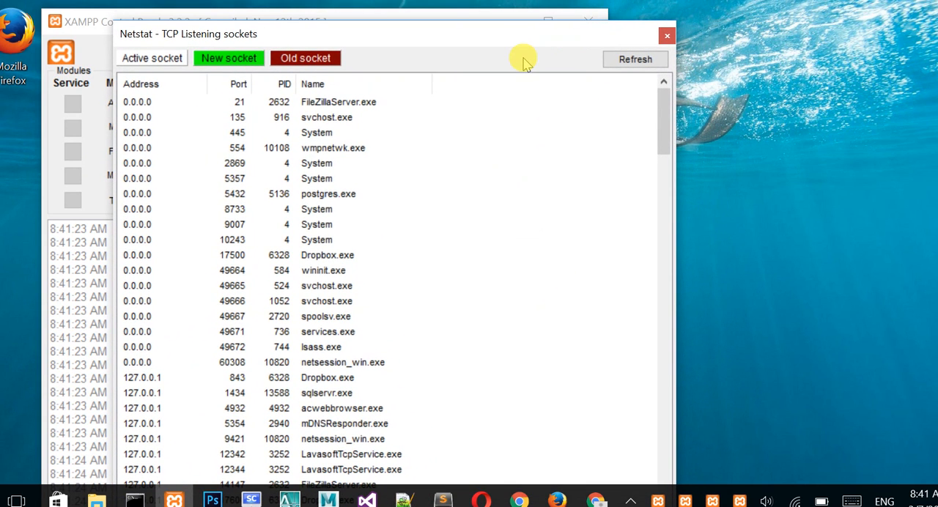
click(244, 103)
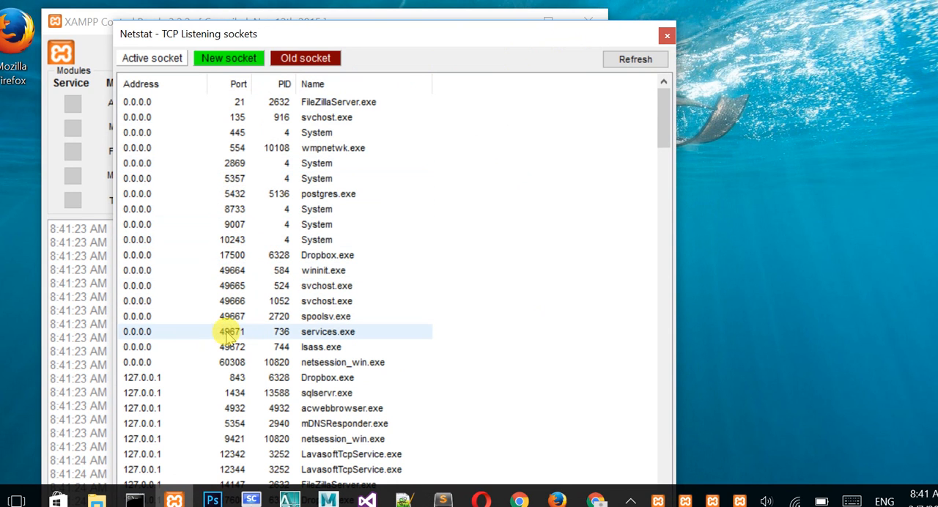
scroll(down, 3)
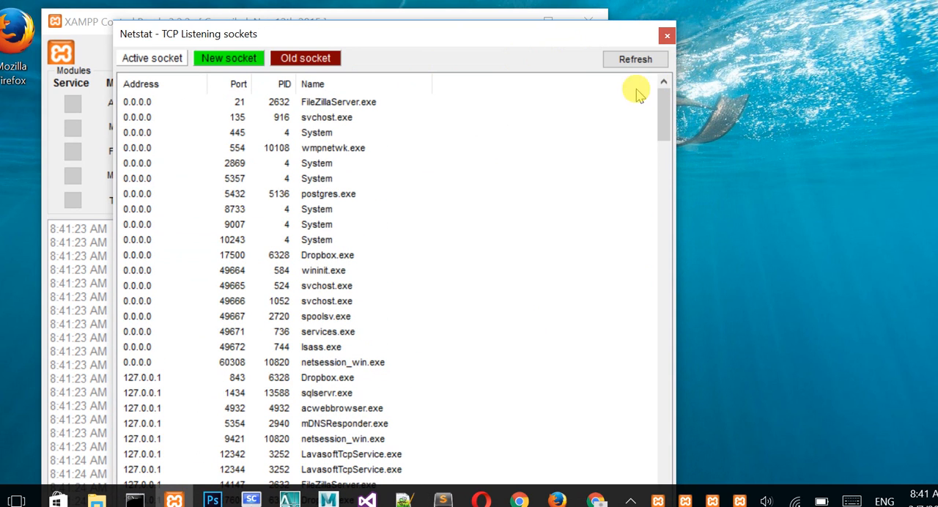
click(238, 102)
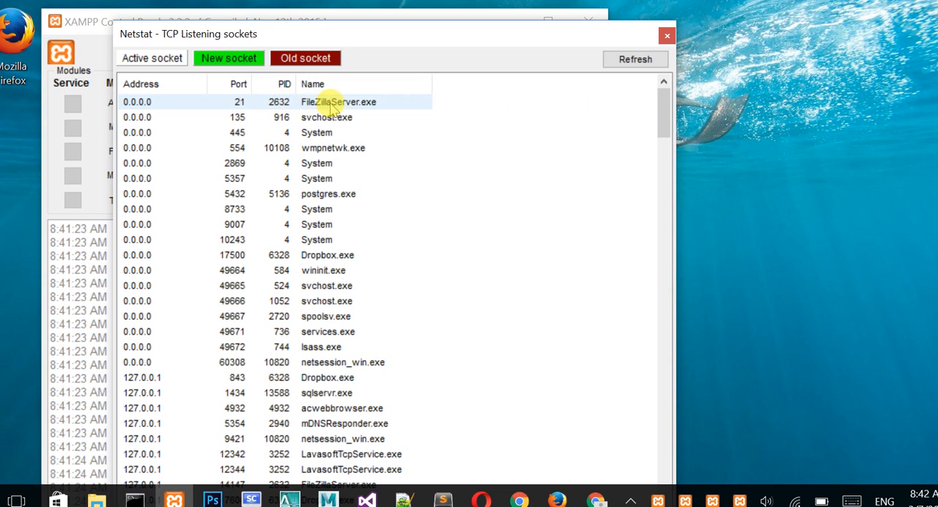
- Inspect the FileZillaServer.exe port 21 and System port 445 entries, then shift the Netstat window left
click(317, 132)
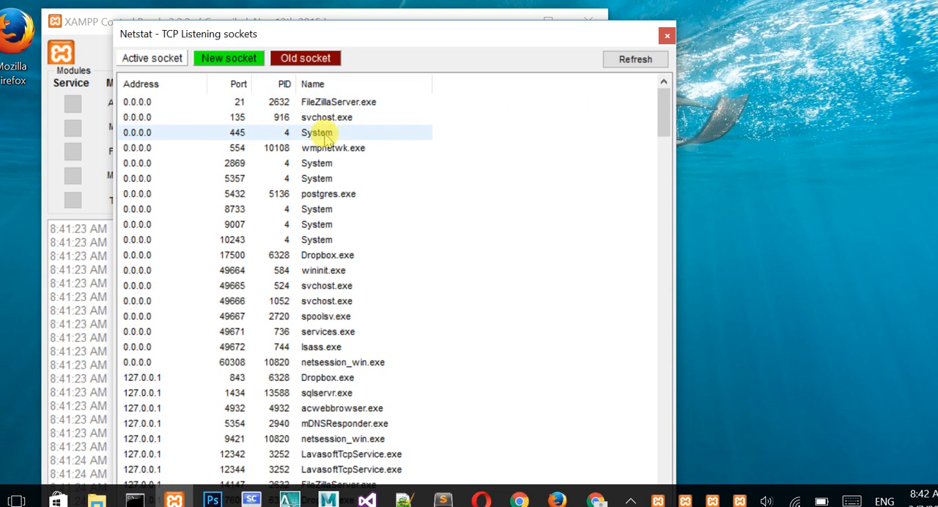
click(316, 209)
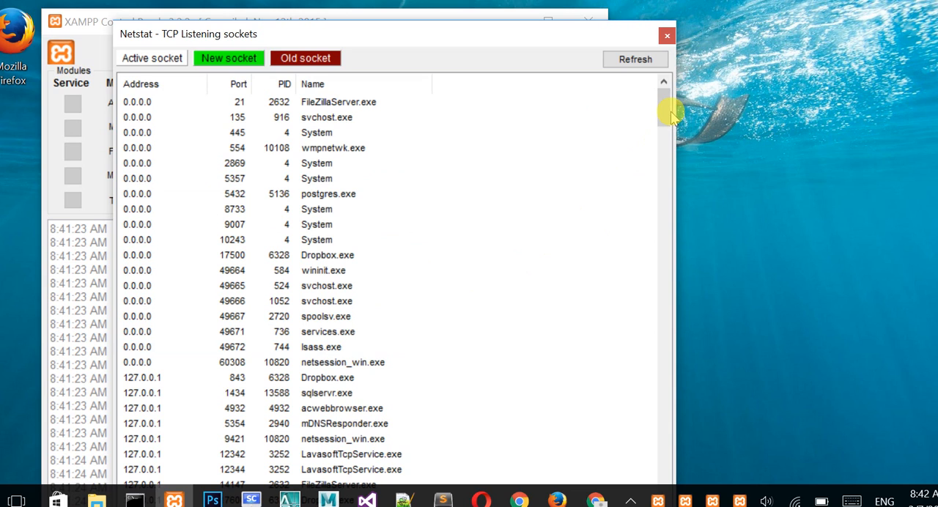
mouse_move(492, 118)
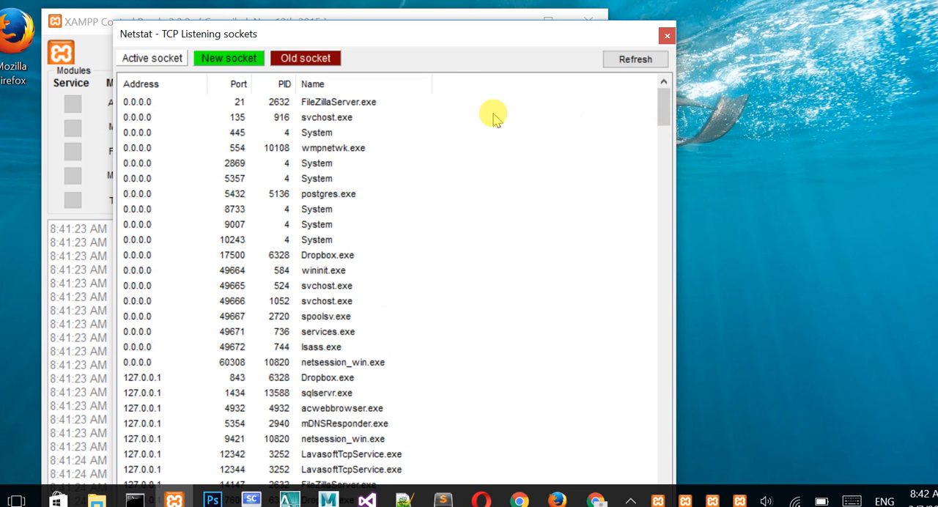
click(330, 131)
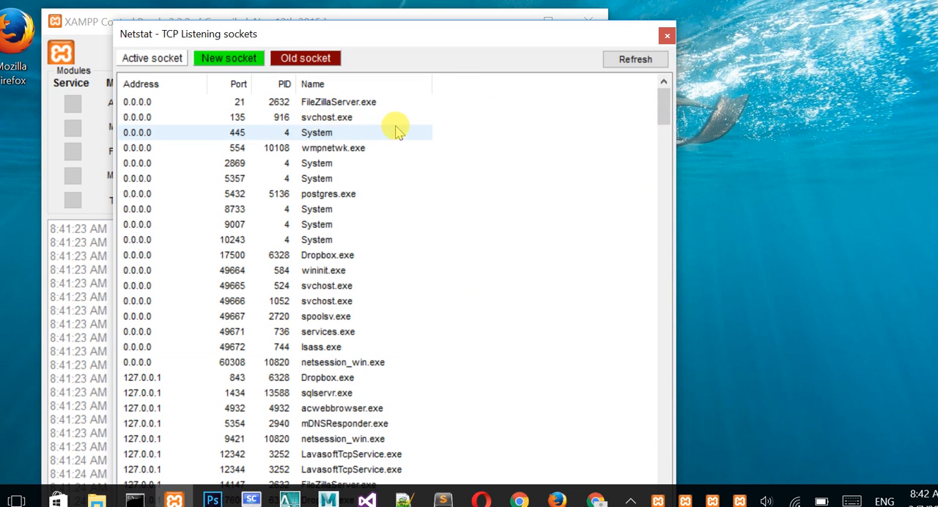
click(249, 284)
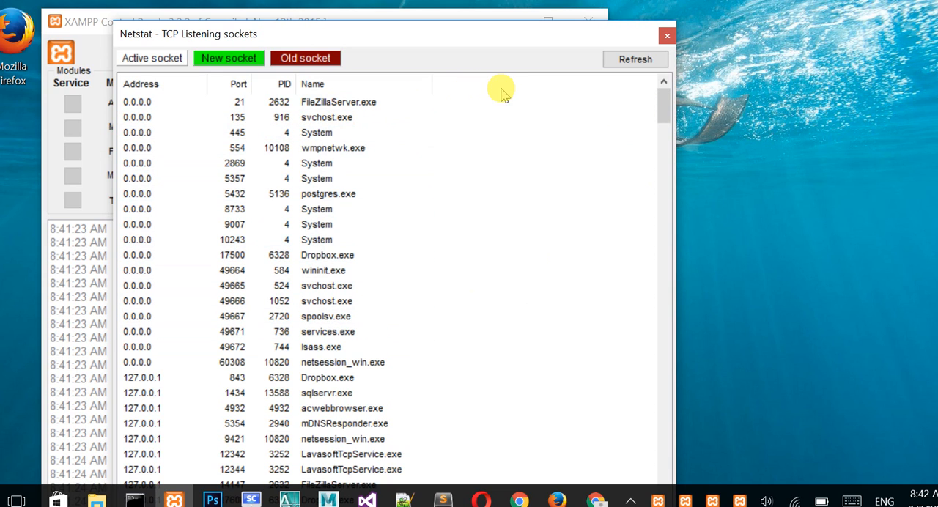
mouse_move(556, 82)
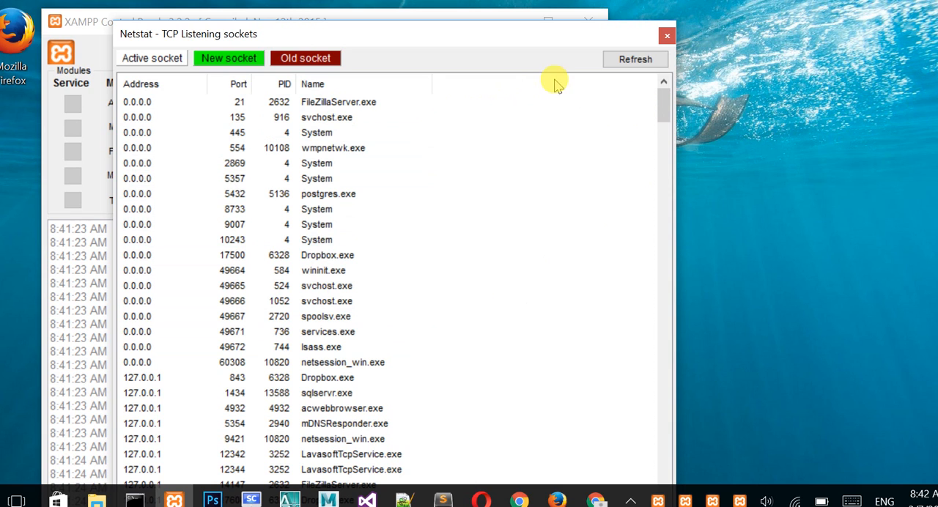
mouse_move(440, 44)
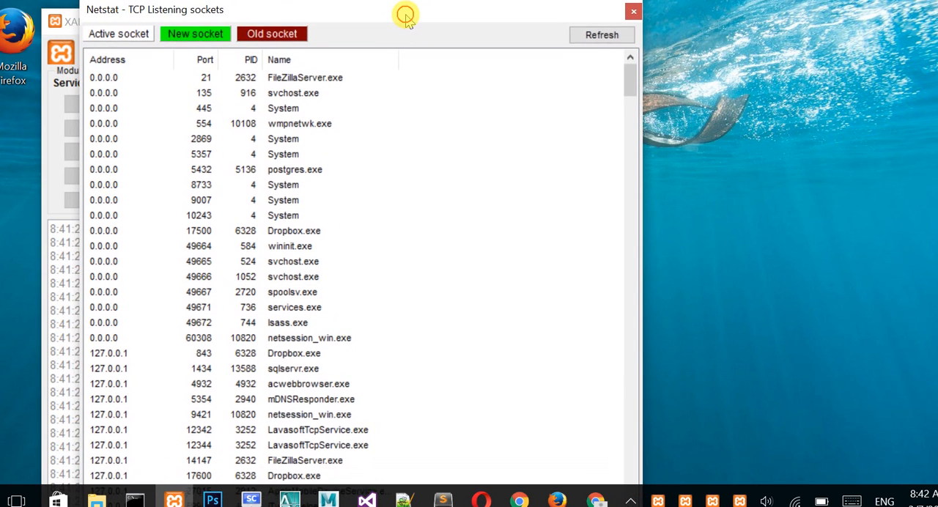
drag(405, 15, 404, 41)
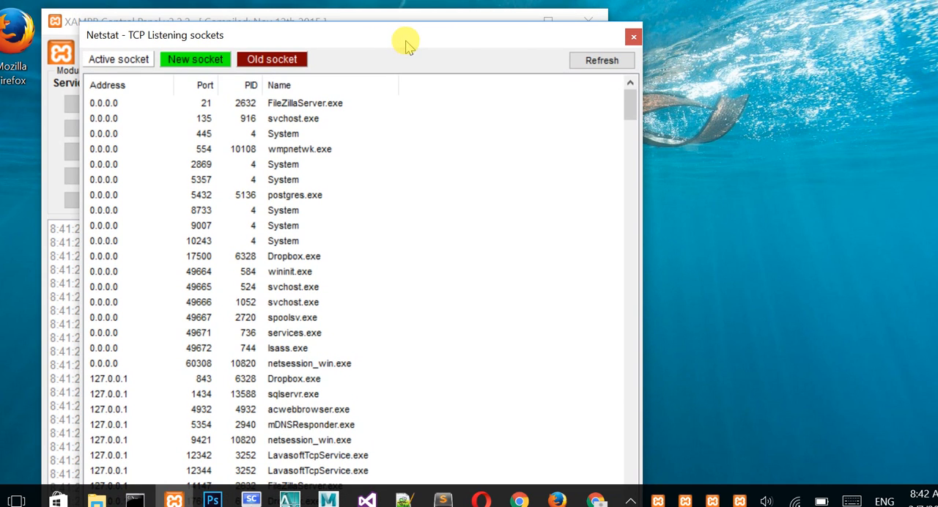
click(247, 118)
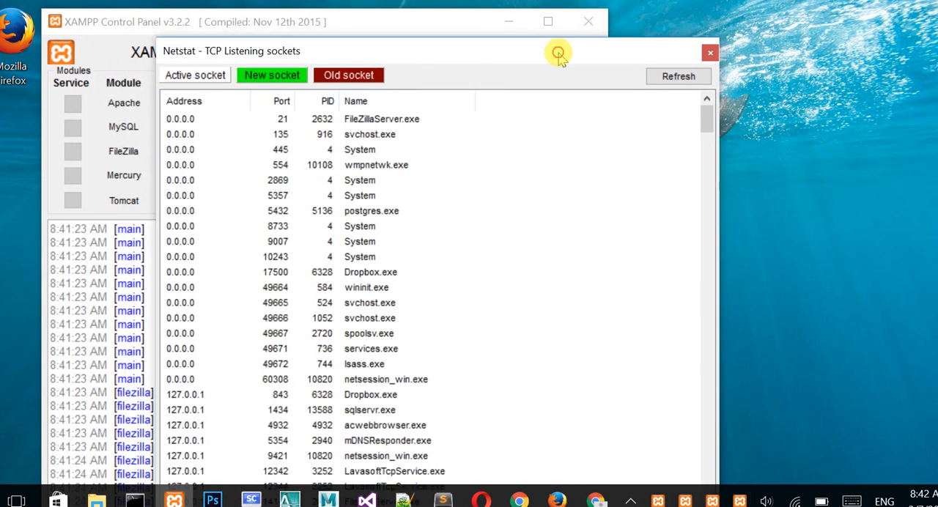
drag(558, 51, 440, 24)
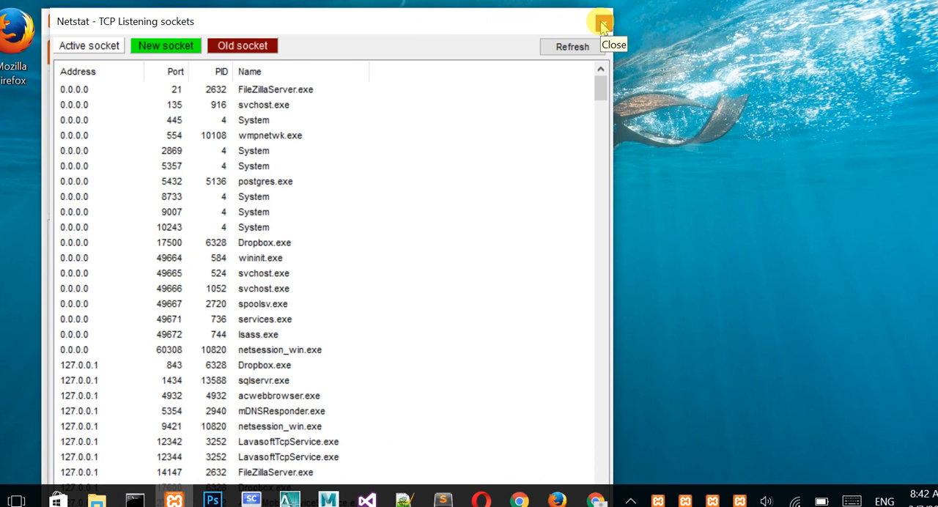
- Close the Netstat window and relaunch XAMPP Control Panel from the desktop shortcut
click(600, 20)
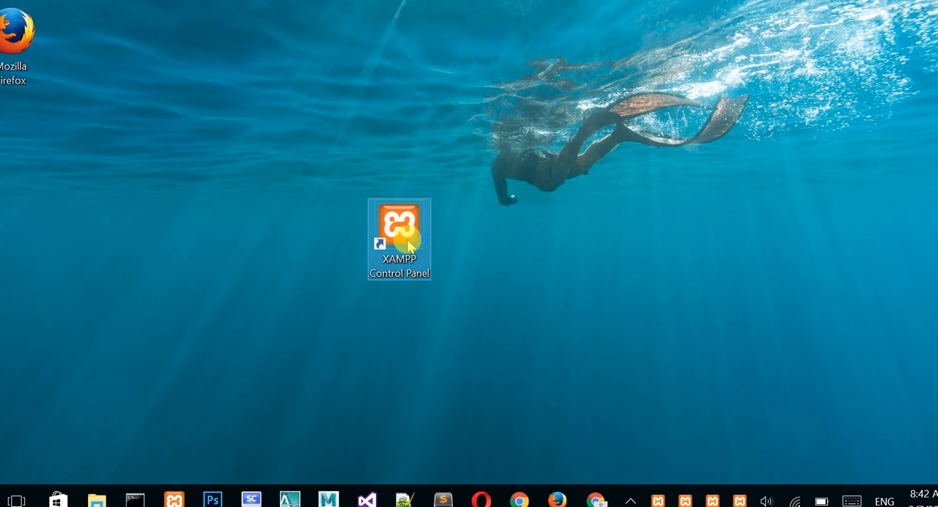
double_click(399, 238)
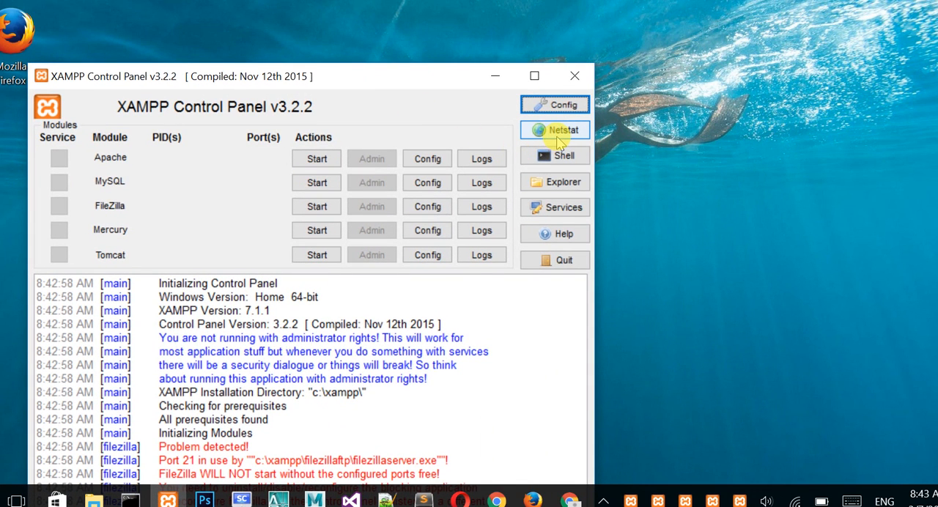
- Reopen the Netstat listening-sockets list and scroll to the loopback chrome.exe entries
click(554, 129)
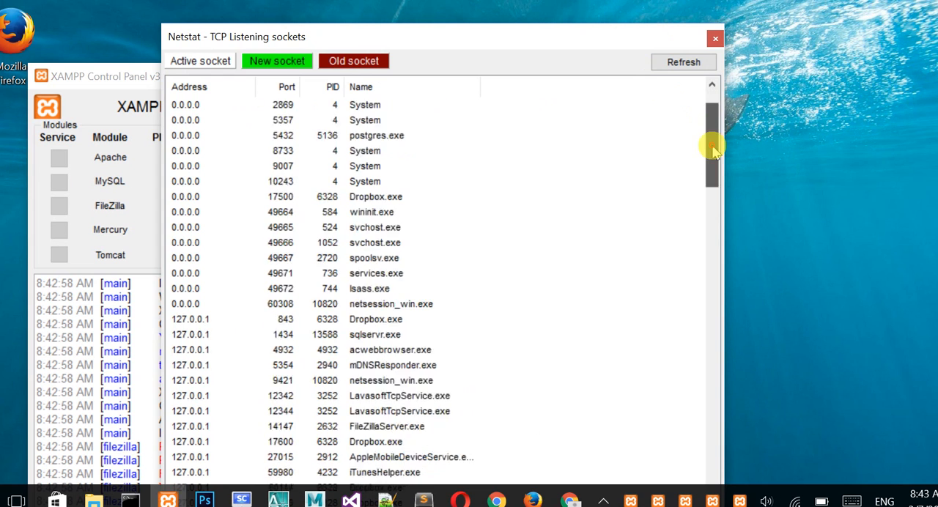
scroll(down, 3)
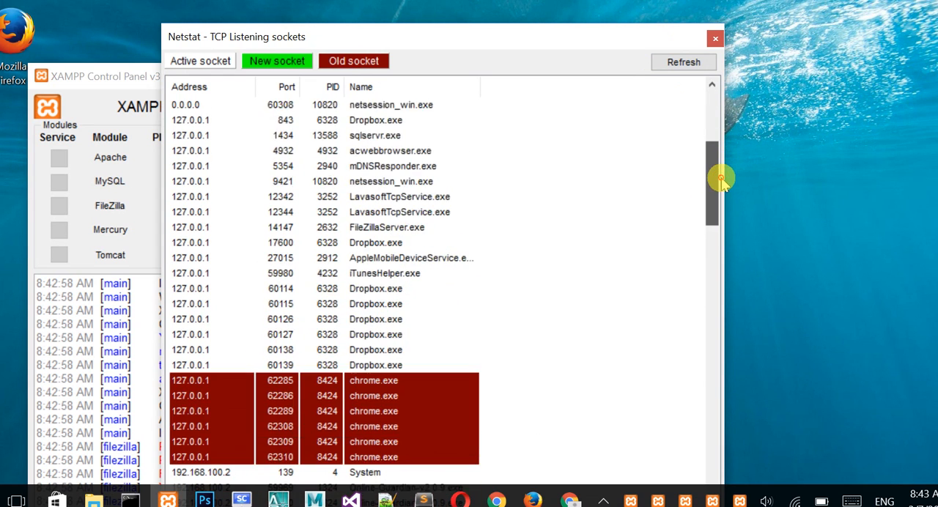